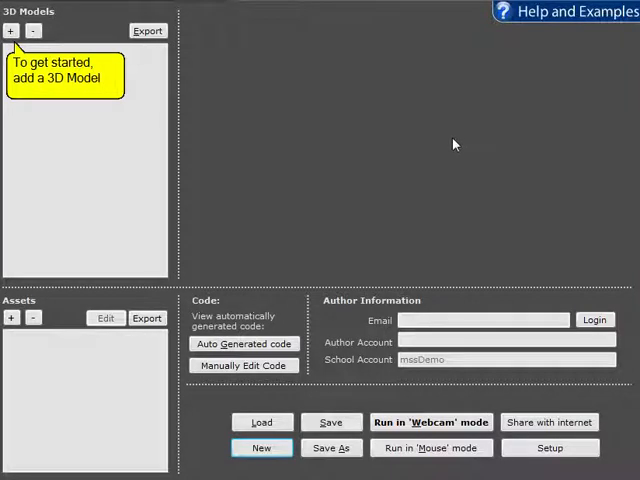
mouse_move(462, 153)
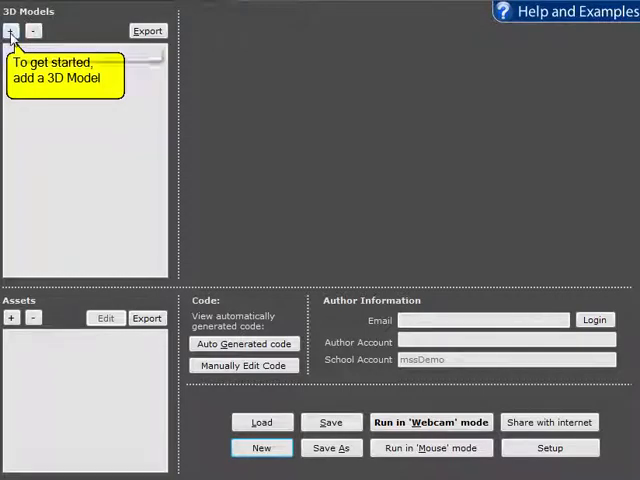
Step: Bring up SketchUp with the paddle template model and select the Rectangle tool
click(10, 30)
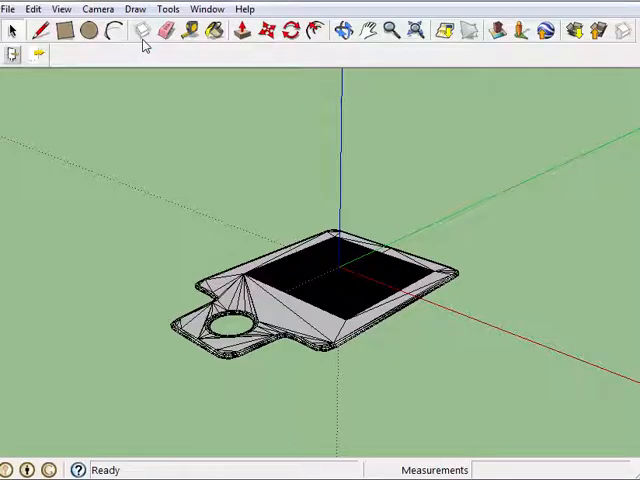
mouse_move(143, 30)
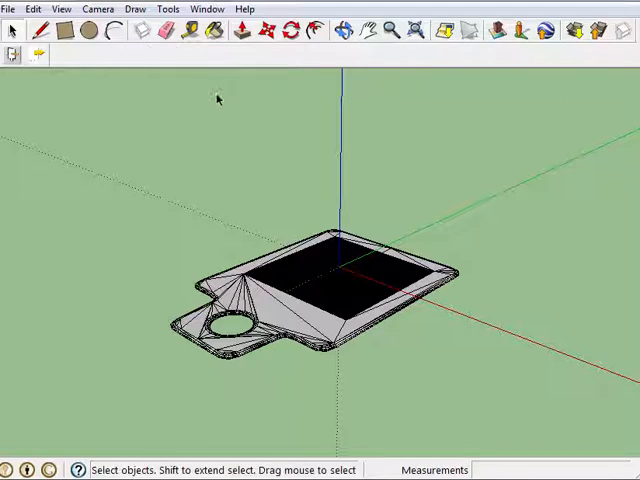
click(67, 30)
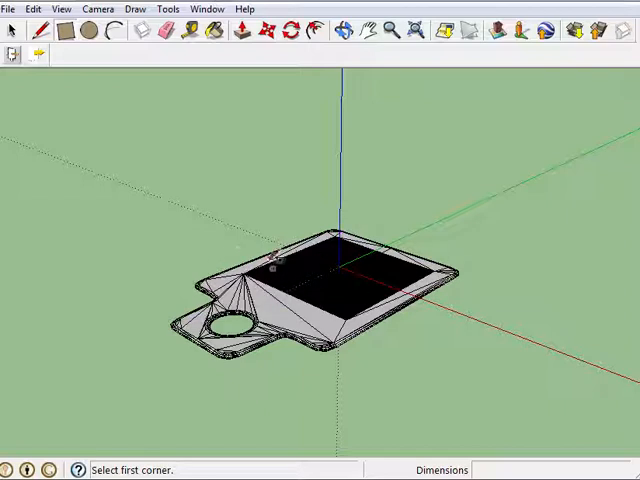
Step: Draw a rectangle over the paddle's screen area and pull it up into a box
drag(277, 262, 443, 247)
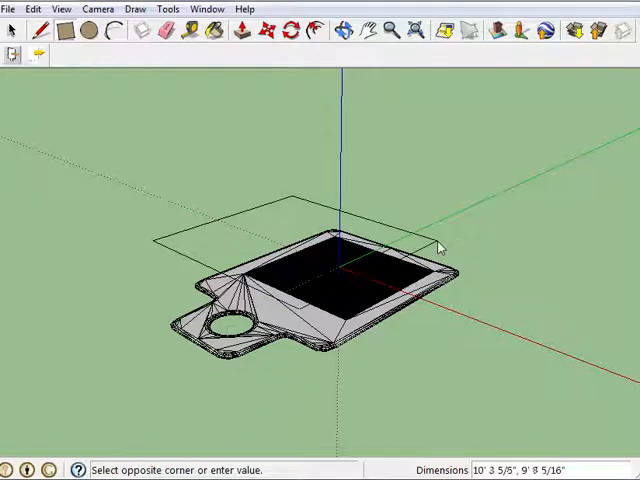
click(242, 31)
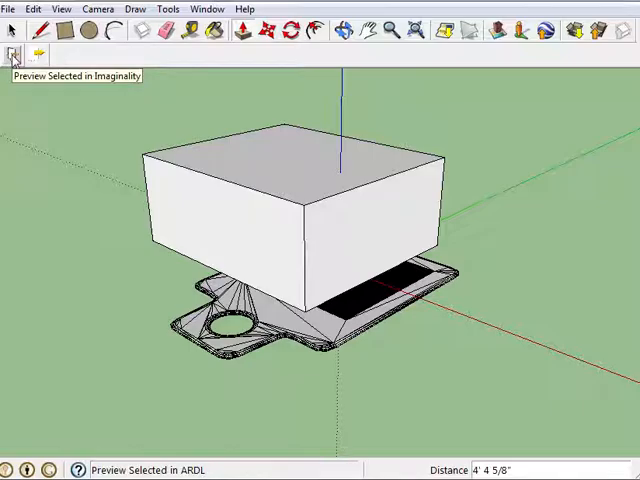
Step: Export the selected box to Imaginality as 'Cube', creating Cube.mesh and Cube.material
click(12, 28)
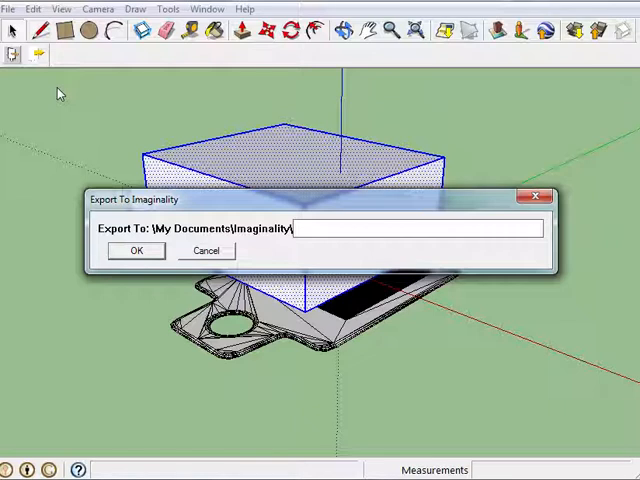
text(Cube)
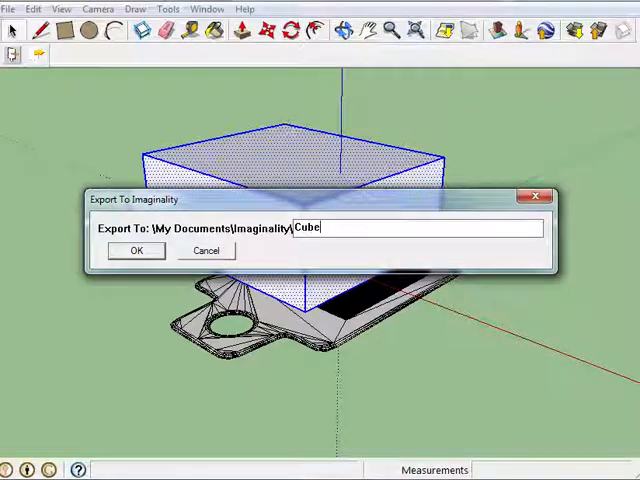
click(136, 250)
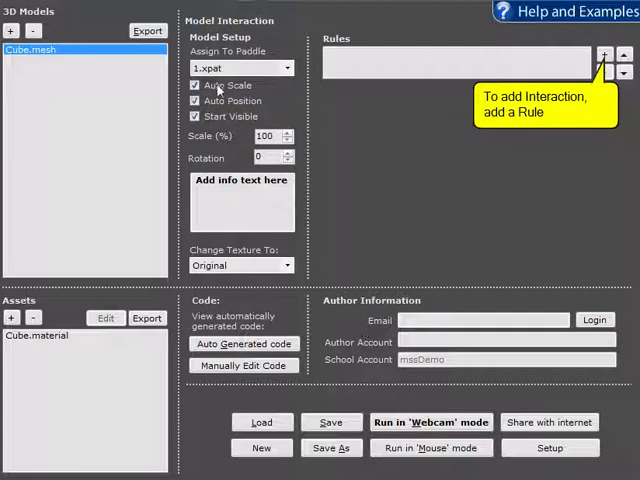
mouse_move(196, 85)
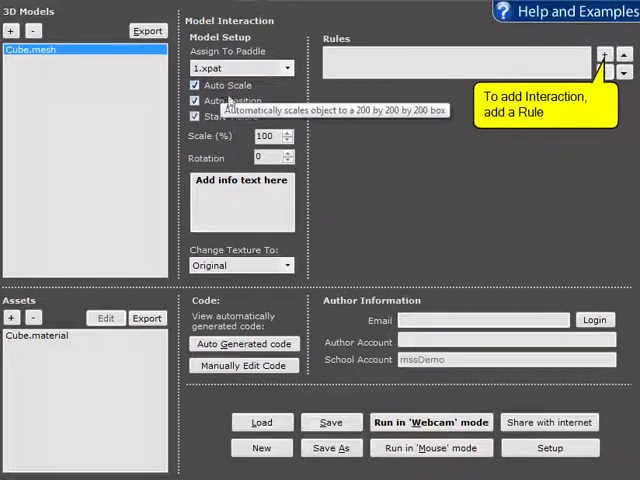
mouse_move(391, 180)
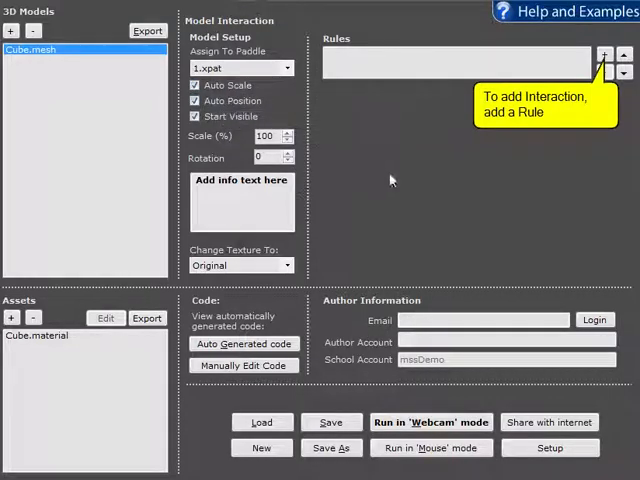
mouse_move(195, 85)
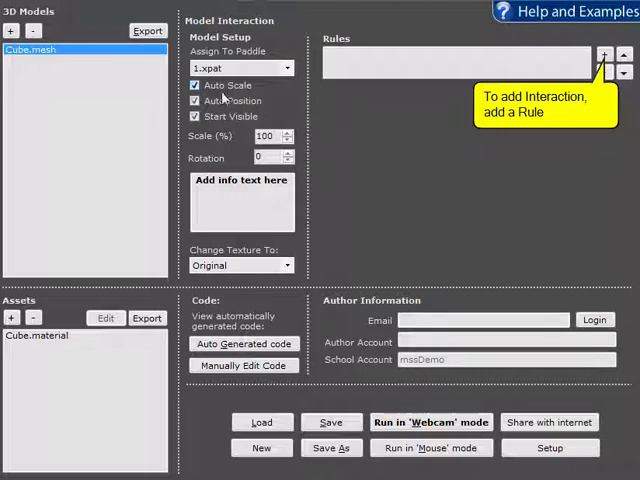
mouse_move(224, 100)
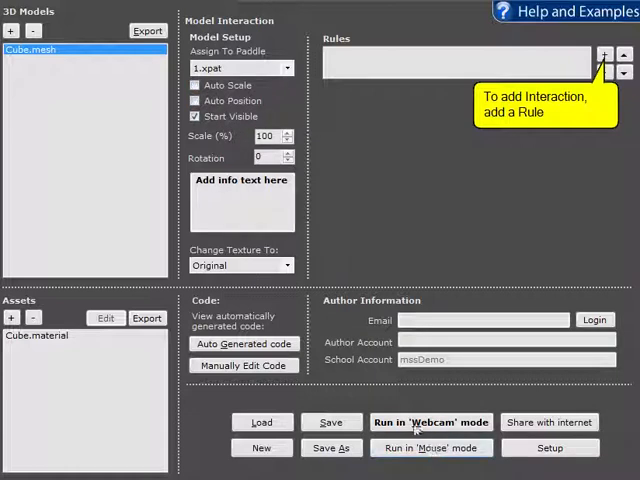
click(431, 422)
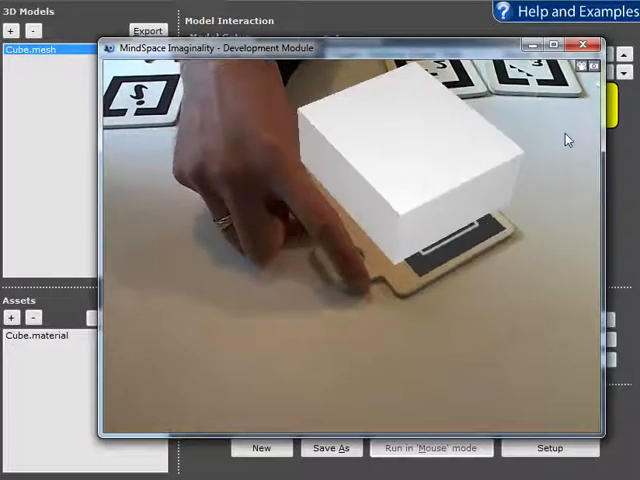
click(583, 46)
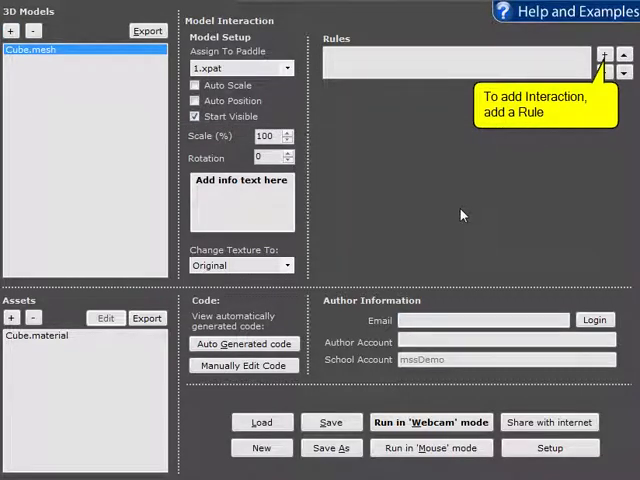
mouse_move(460, 212)
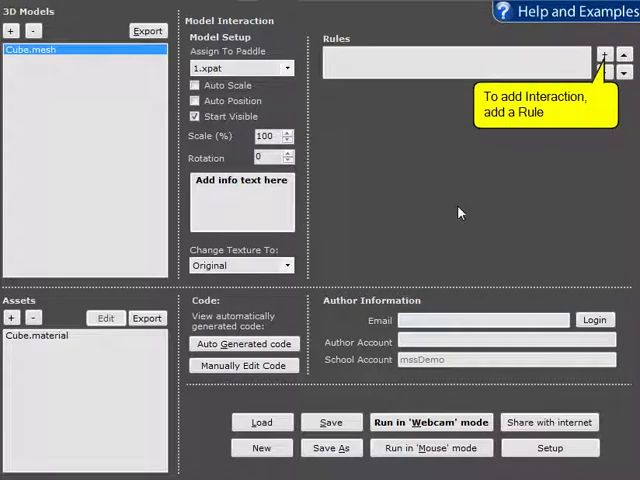